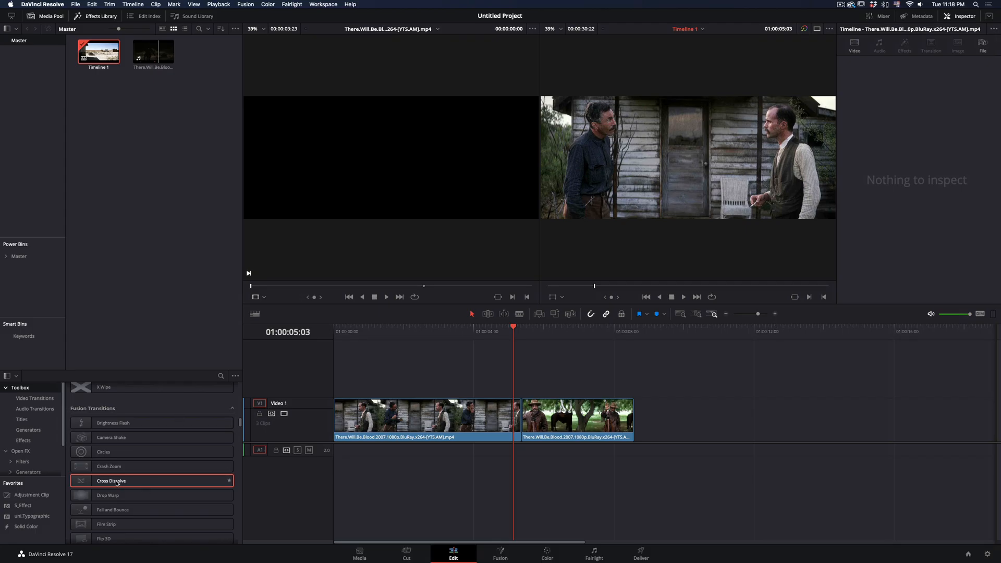
Step: Drop a Cross Dissolve onto the cut between the clips and open it in the Fusion page
drag(111, 481, 514, 418)
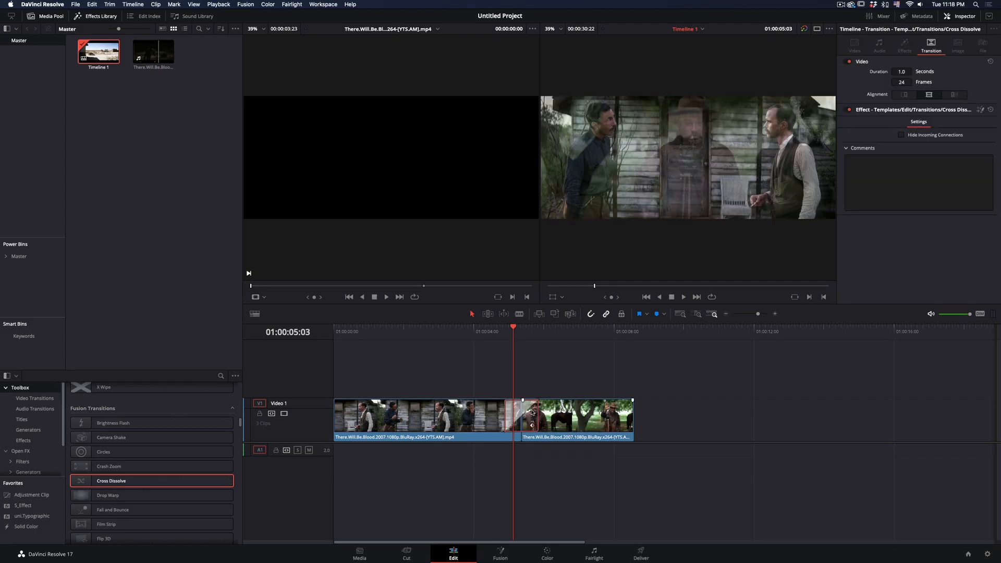
right_click(531, 415)
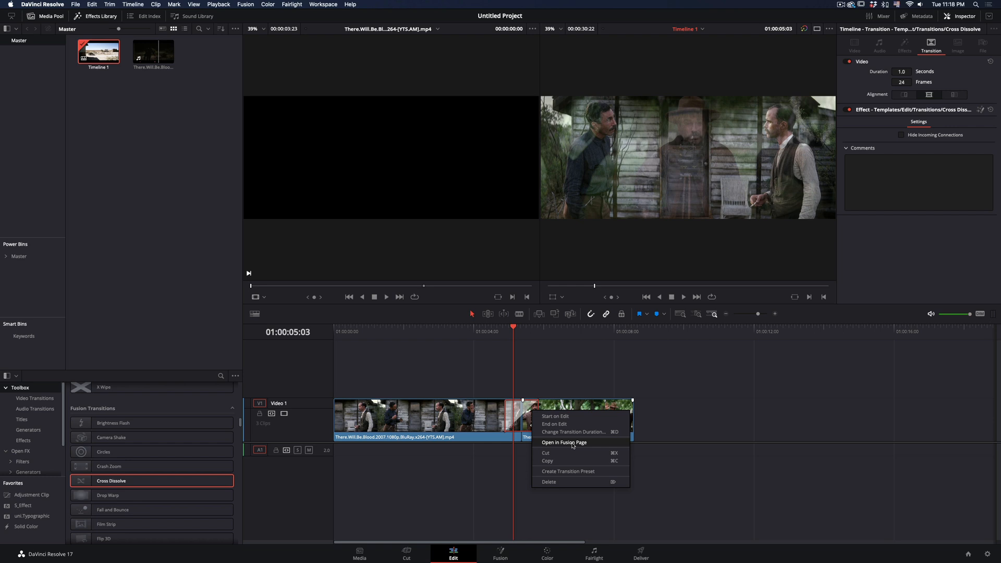
click(564, 442)
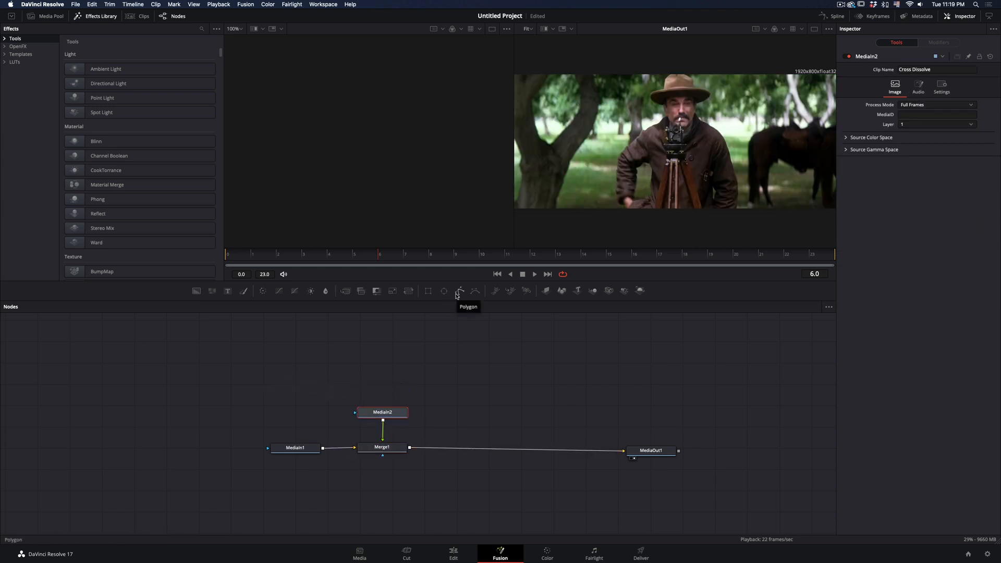
Step: Add a Polygon mask and wire the displaced mask output into MediaIn2
click(459, 291)
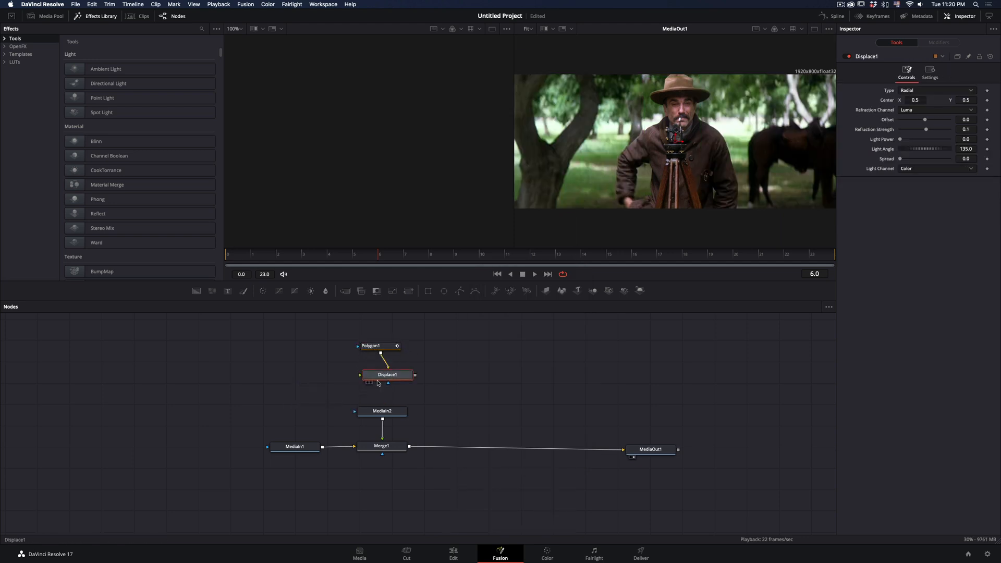
drag(414, 374, 371, 411)
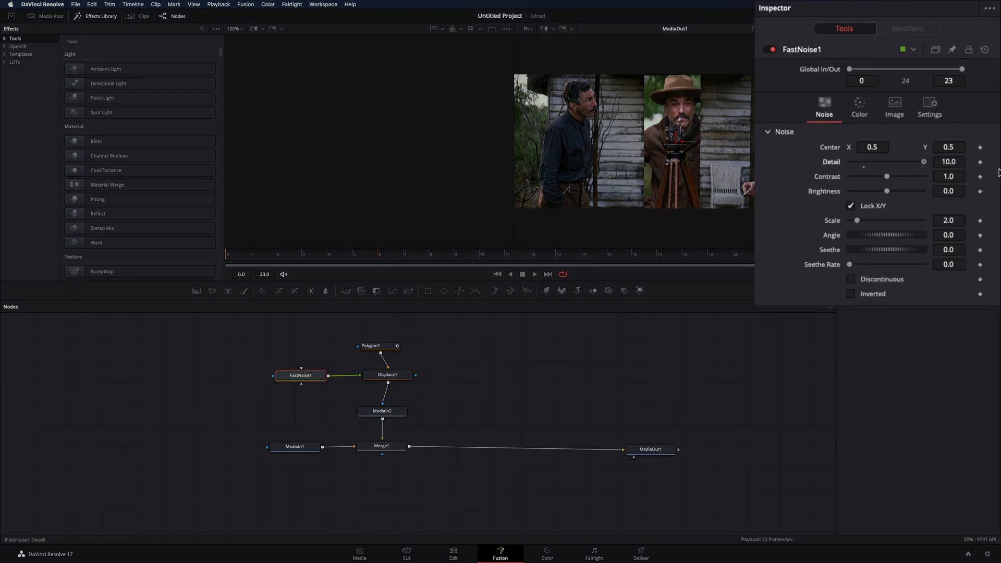
Step: Tune FastNoise1 to scale 20, contrast 2.46, brightness 0.27 and seethe rate 0.409
drag(886, 176, 894, 176)
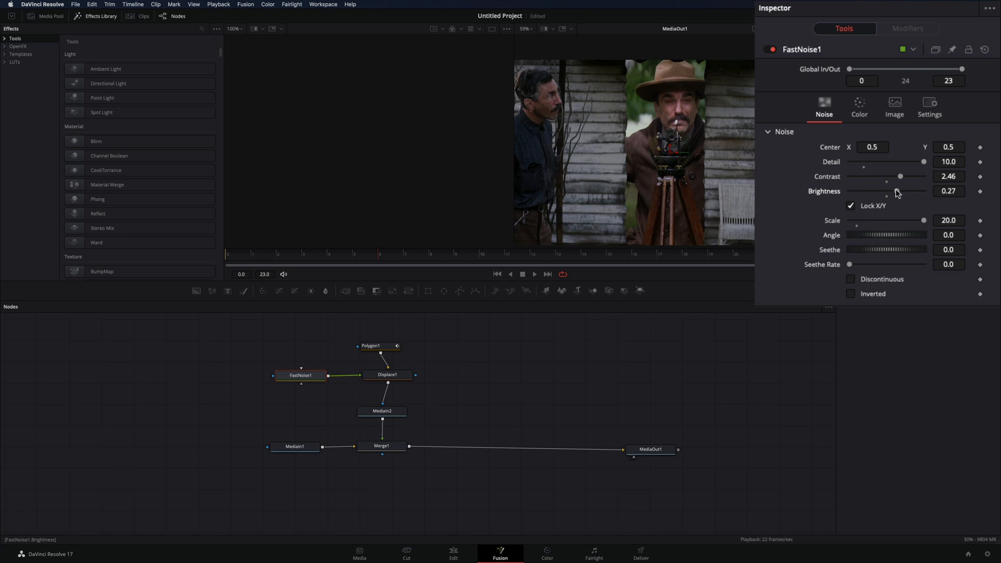
drag(861, 264, 880, 264)
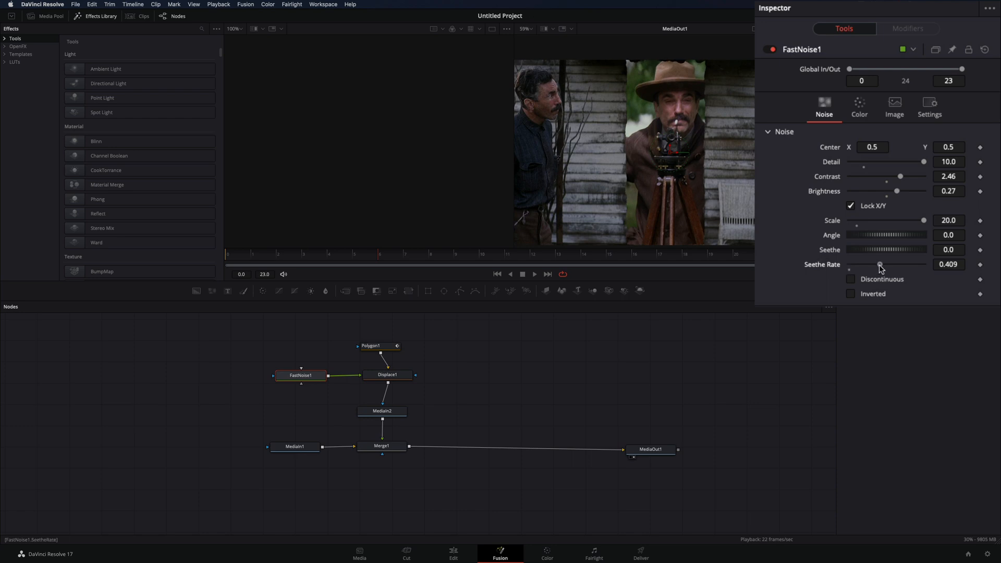
drag(879, 265, 907, 265)
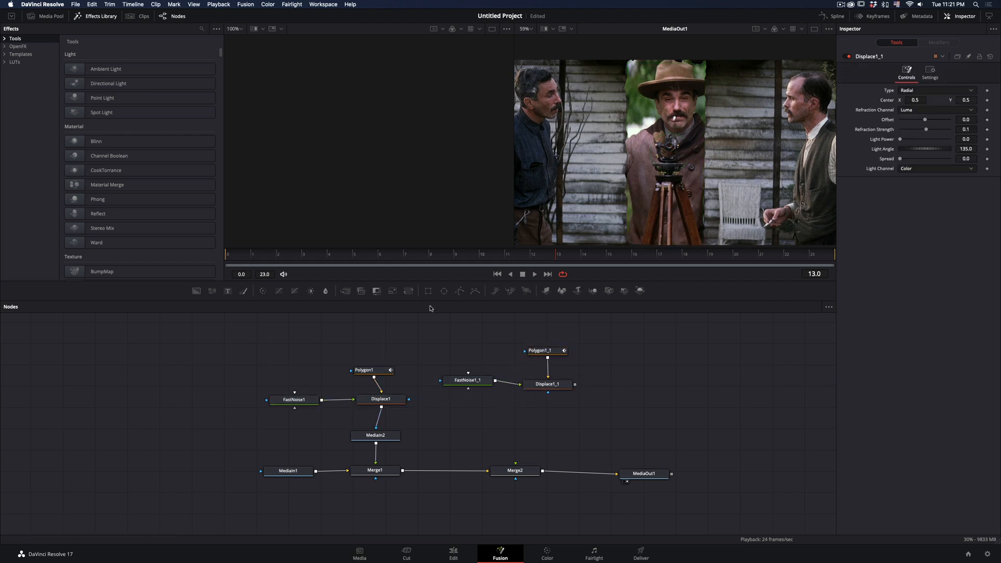
Step: Insert FastNoise2 into the duplicated polygon-displace branch feeding Merge2
click(536, 416)
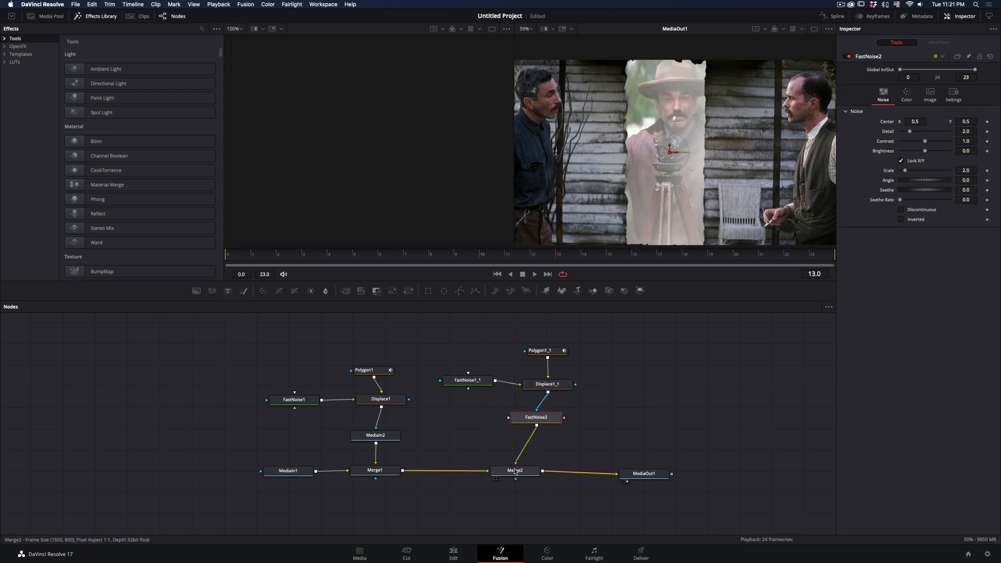
click(547, 350)
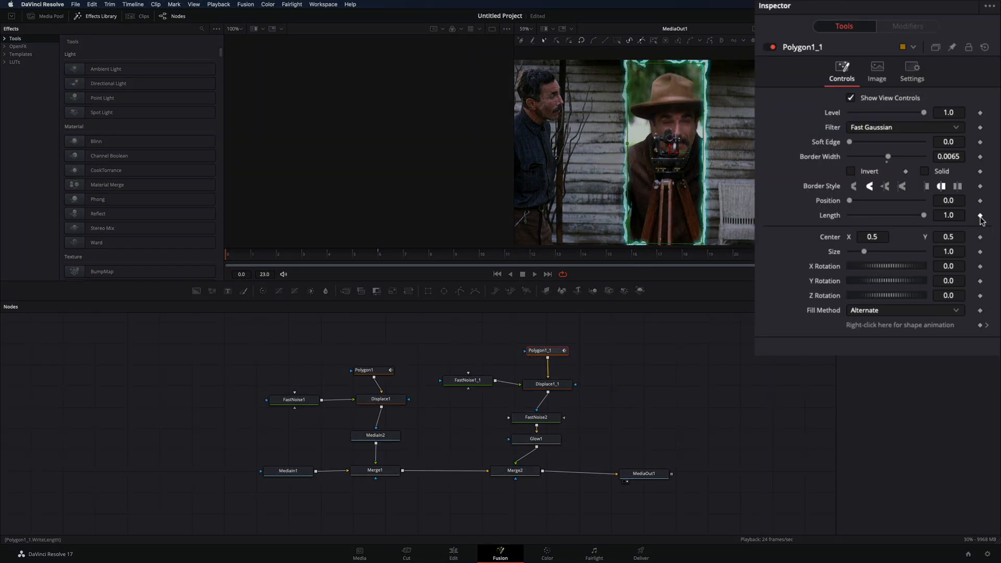
Step: Keyframe the Length of the 0.0065-wide Polygon1_1 border stroke
click(981, 215)
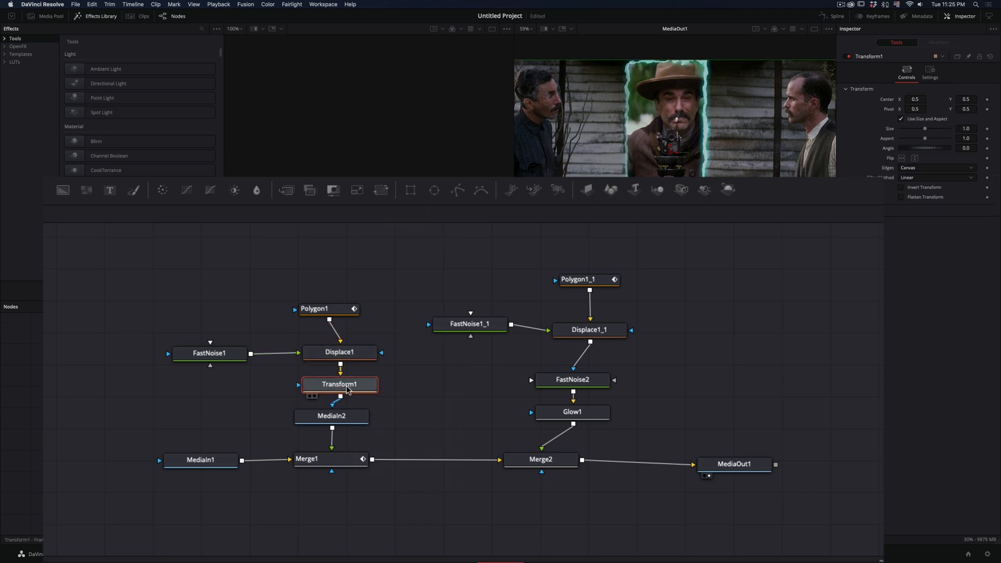
mouse_move(346, 387)
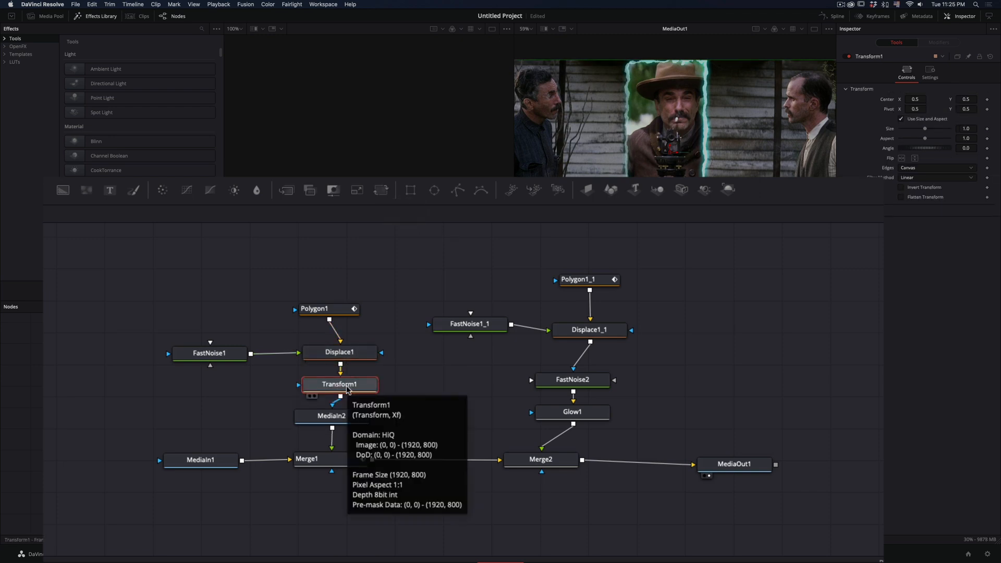
mouse_move(499, 400)
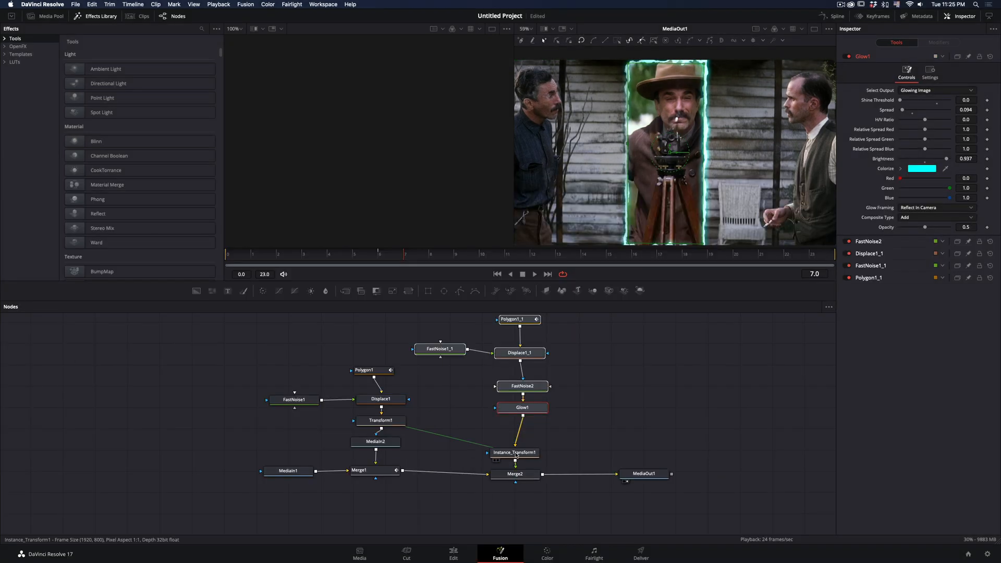
Step: Place an instance of Transform1 between Glow1 and Merge2 in the border branch
click(381, 420)
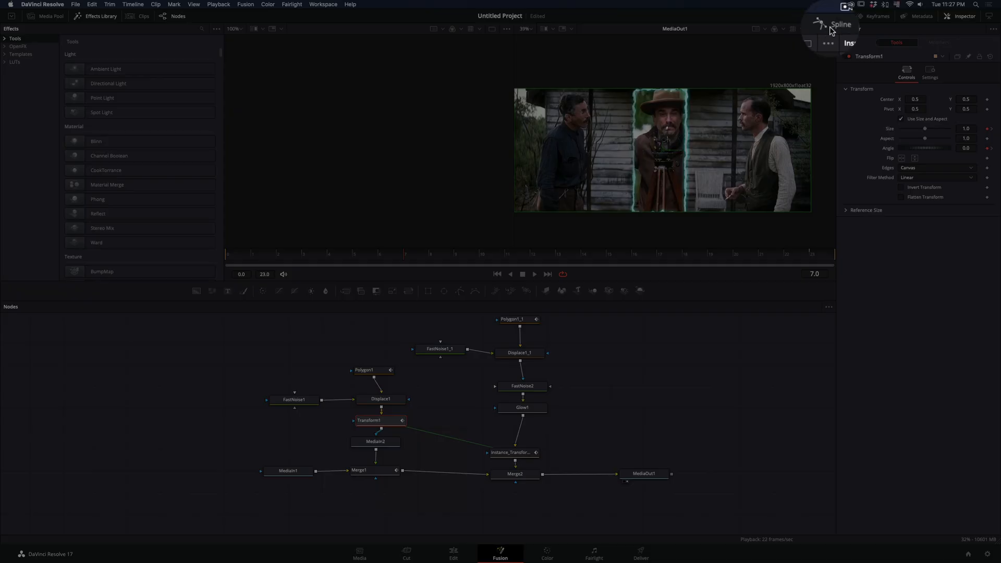
Step: Show the Spline editor with the Transform Size and Angle ramp curves
click(824, 15)
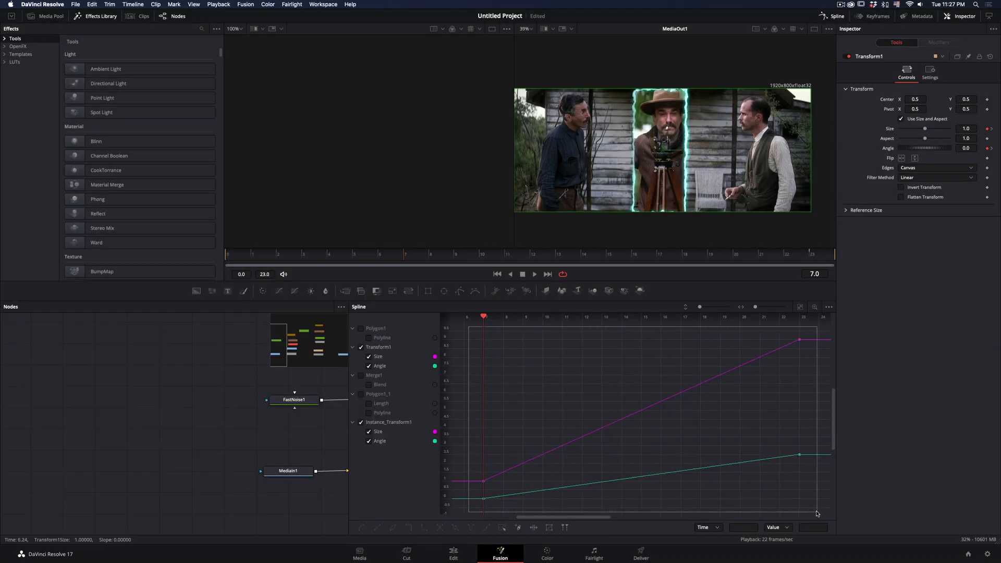